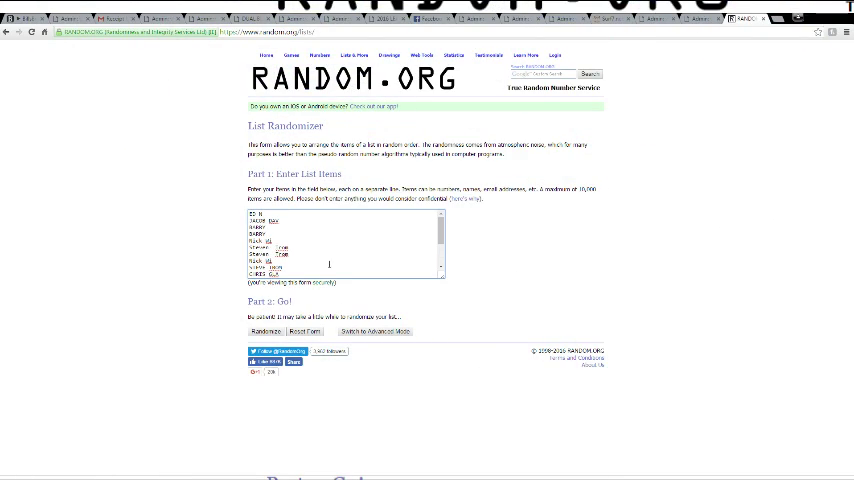
Step: Randomize the entered name list, then reshuffle it four more times with Again
left_click(258, 332)
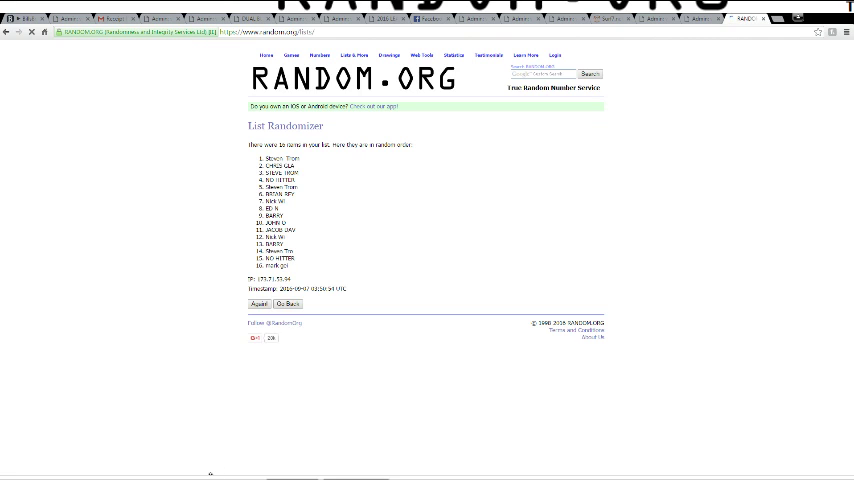
left_click(258, 318)
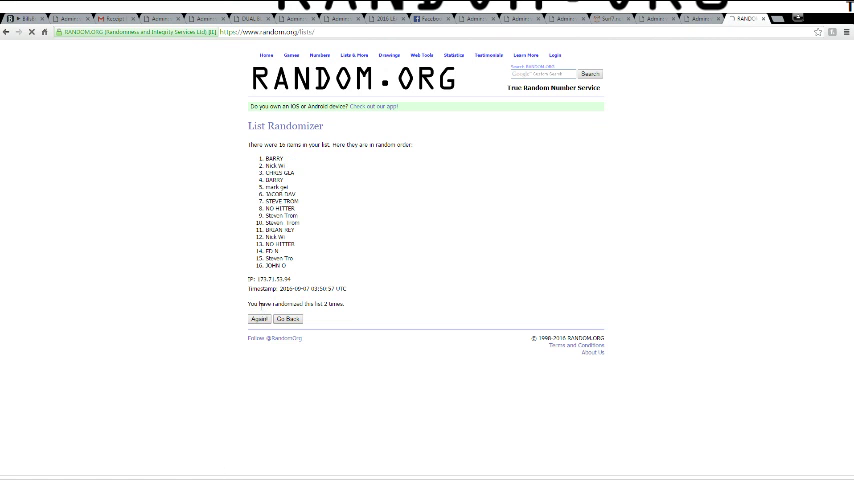
left_click(258, 320)
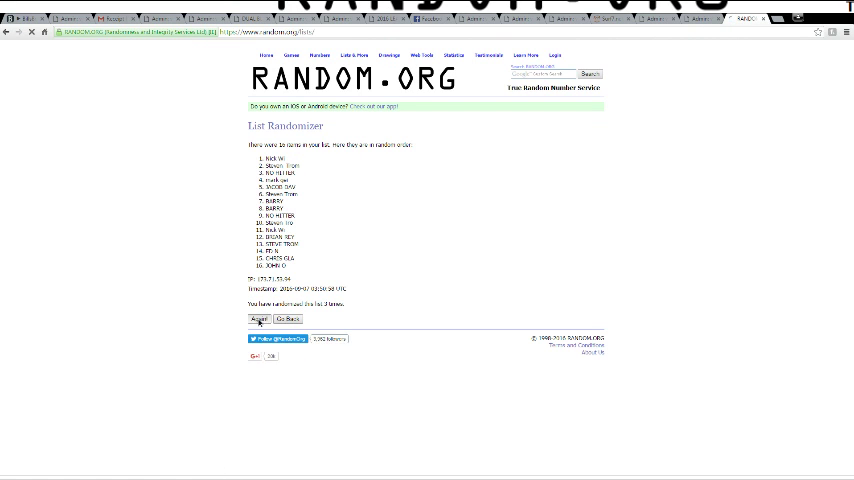
left_click(258, 320)
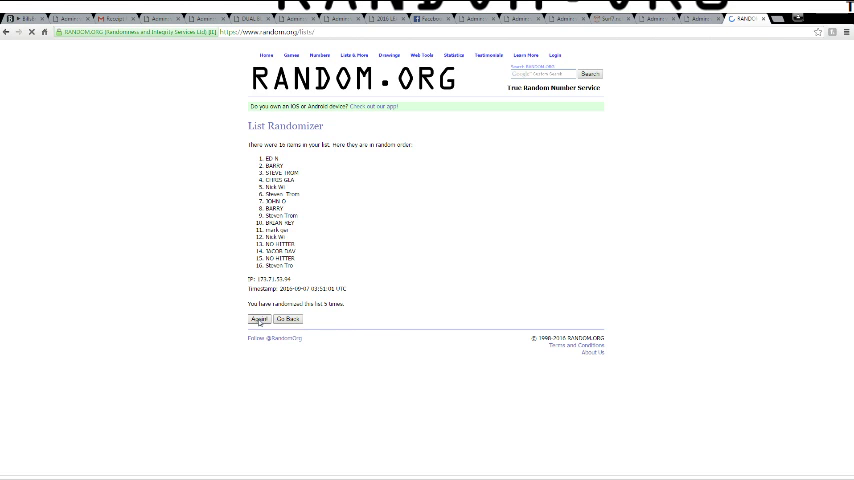
left_click(258, 320)
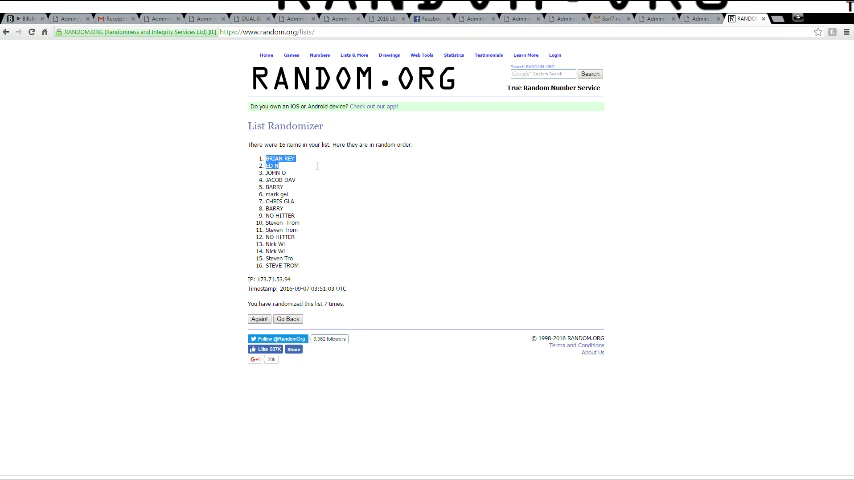
Step: Highlight the first several names of the shuffled result as the winners
left_click_drag(280, 164, 284, 184)
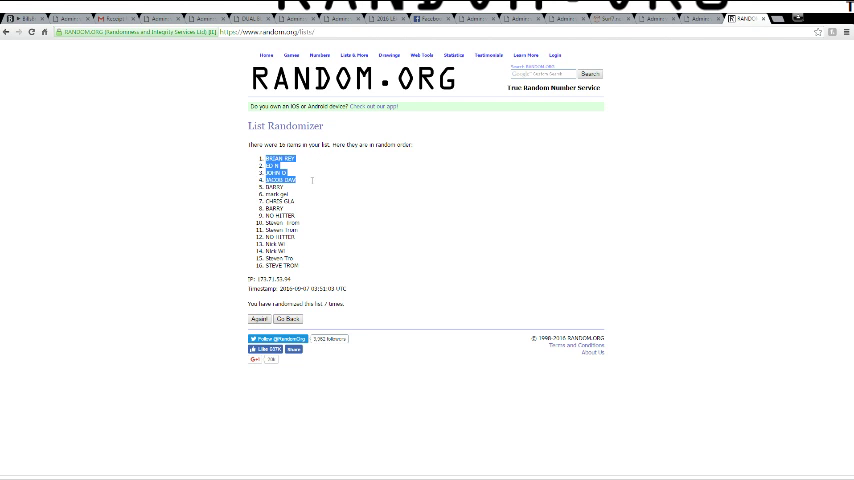
left_click_drag(280, 178, 280, 194)
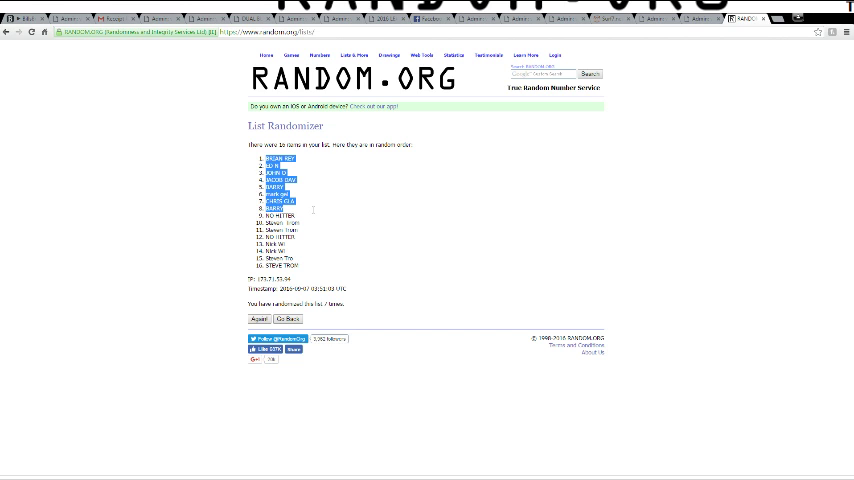
mouse_move(312, 212)
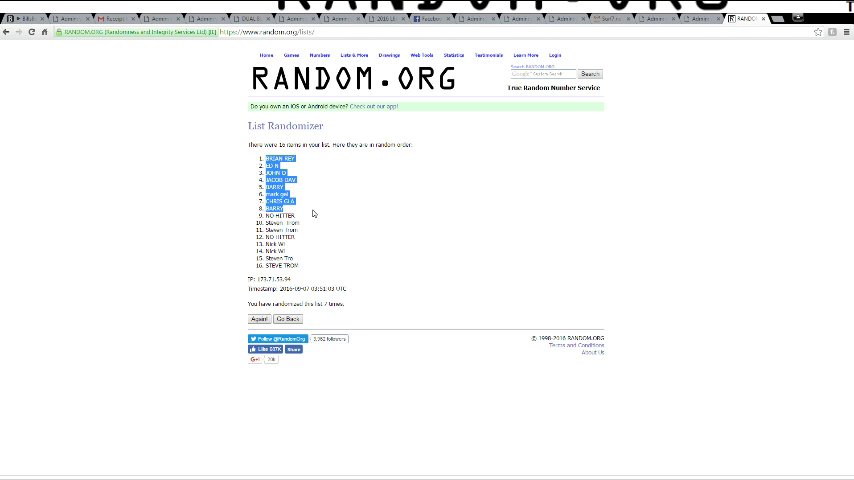